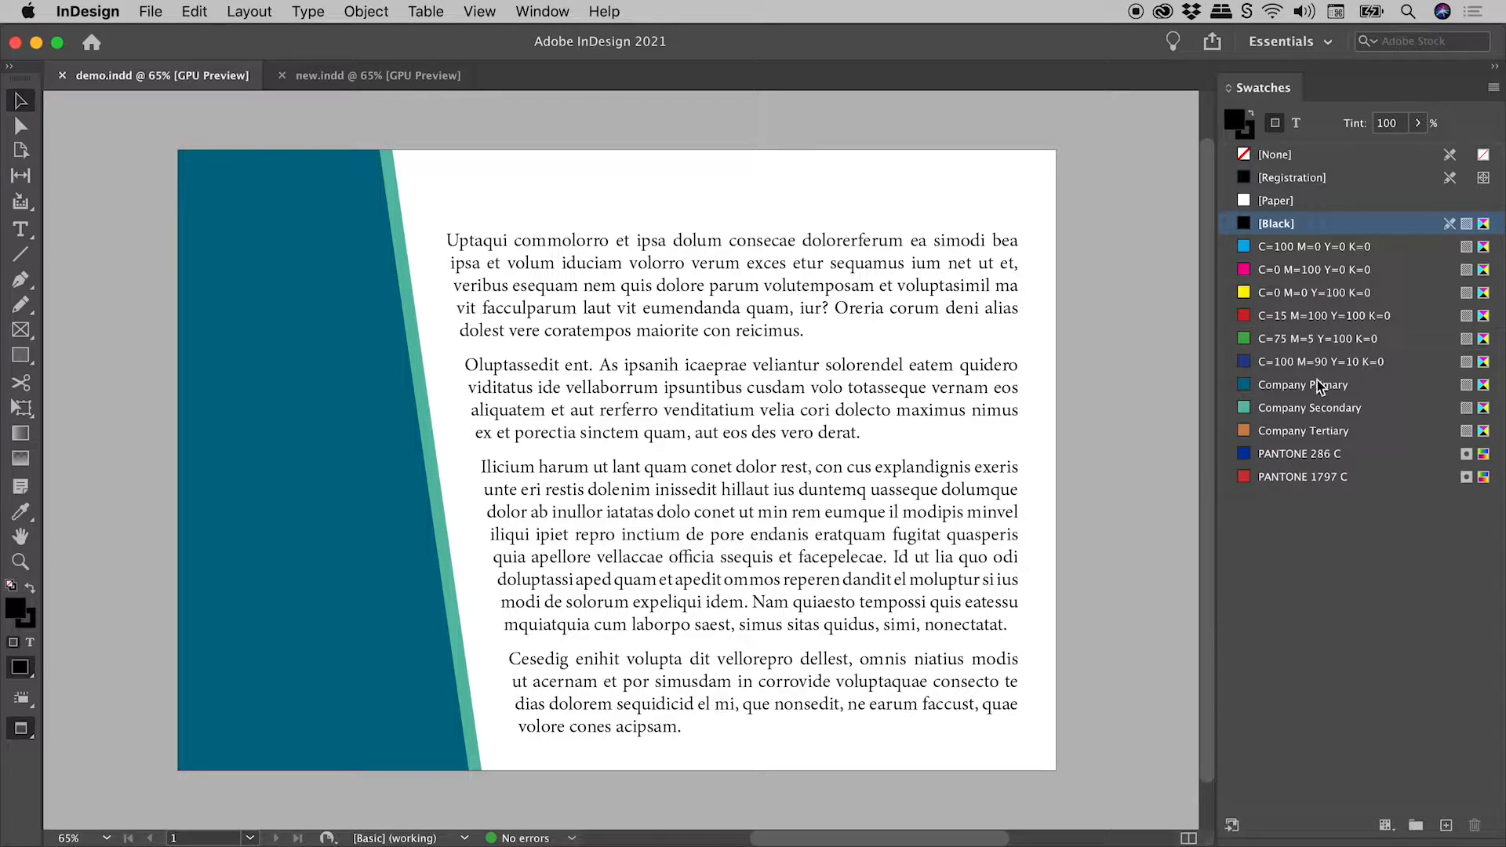
pyautogui.moveTo(1292, 395)
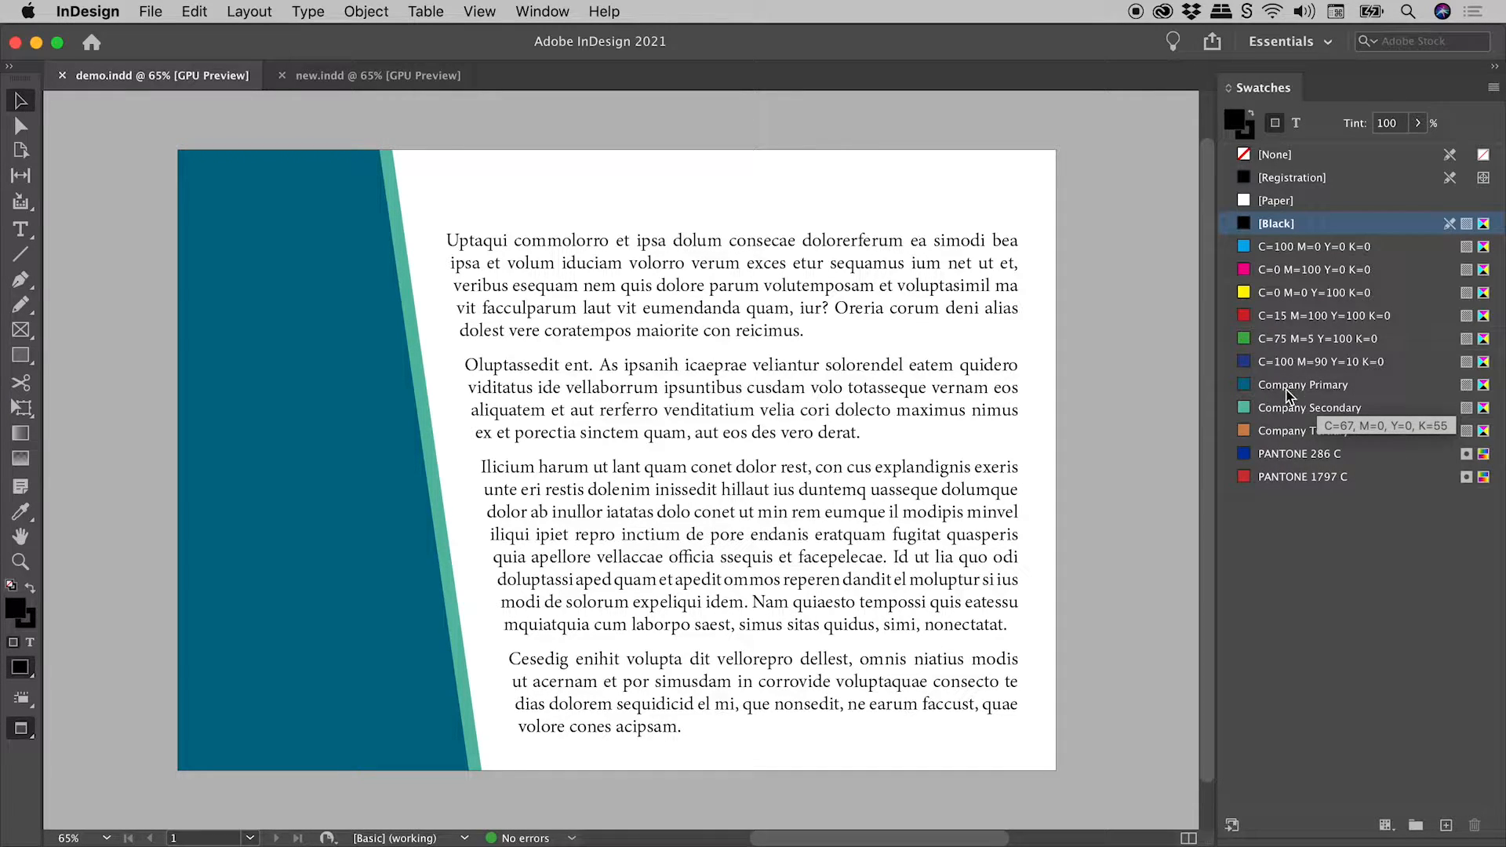
pyautogui.moveTo(1301, 454)
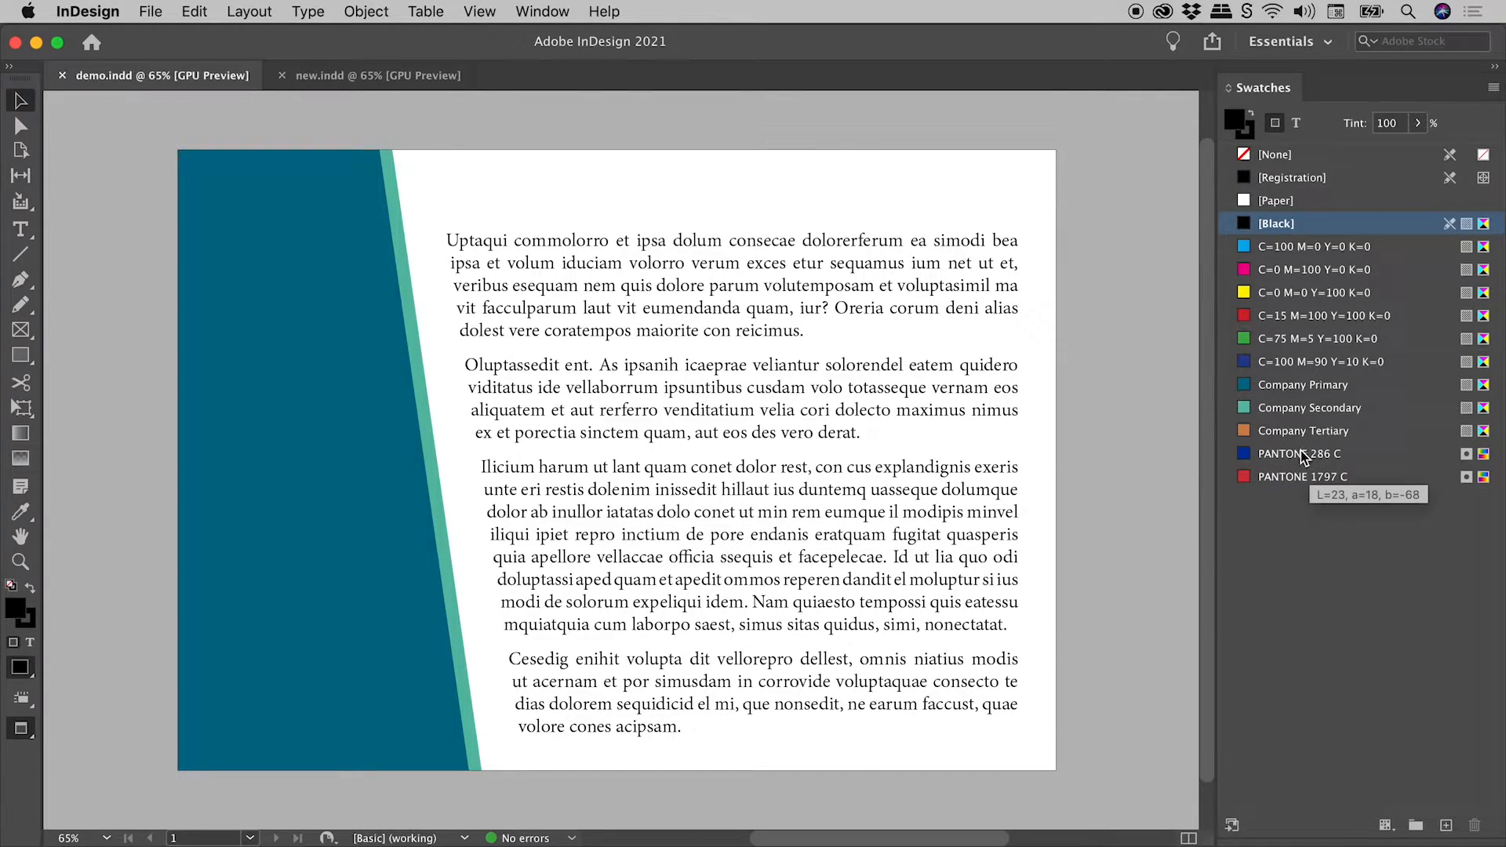
# Select the slanted teal Company Primary shape in demo.indd and copy it
pyautogui.click(343, 385)
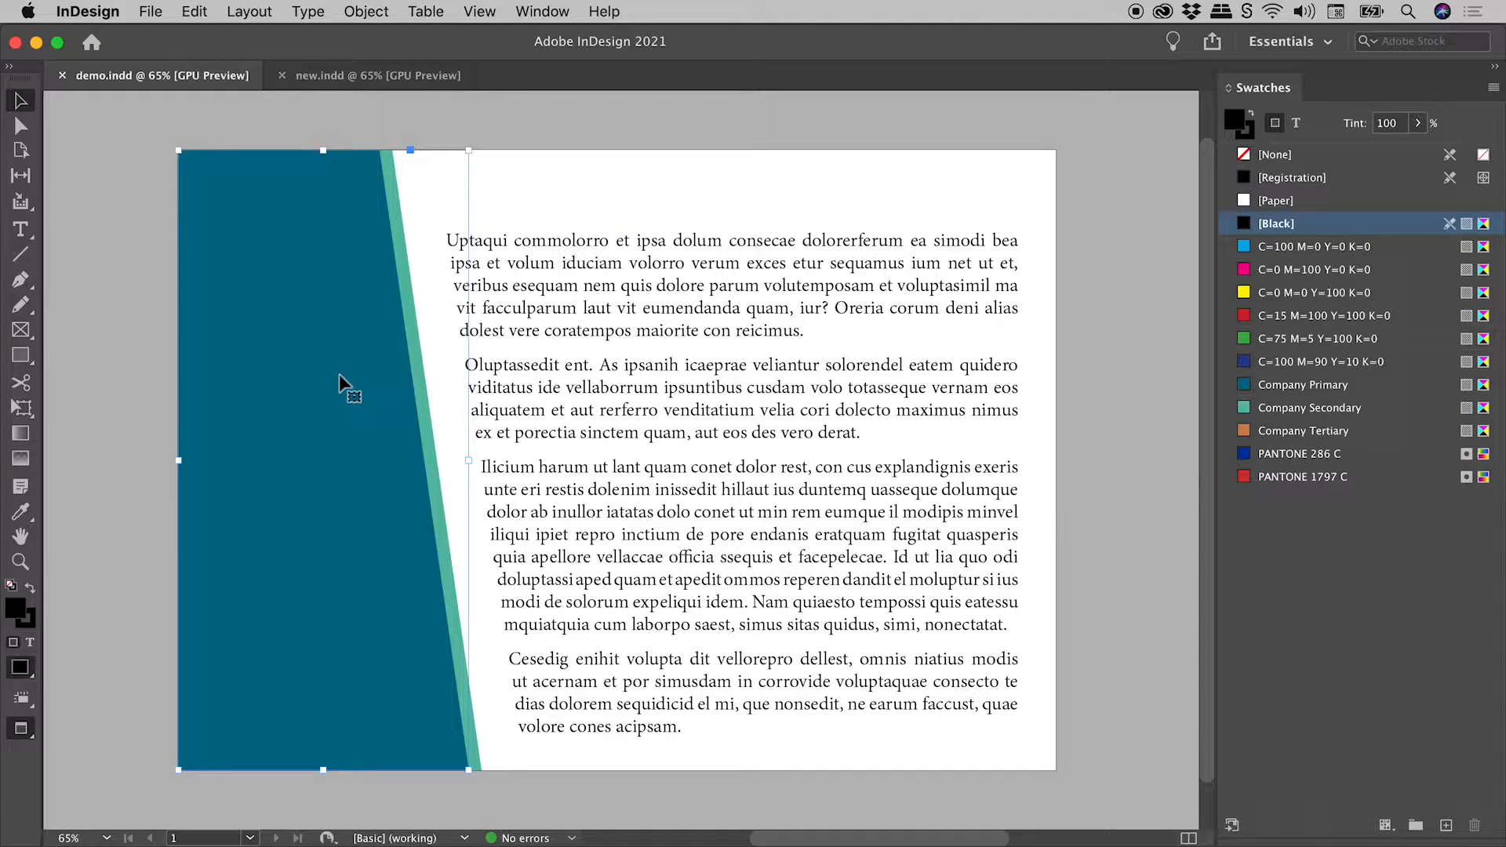
pyautogui.click(1305, 384)
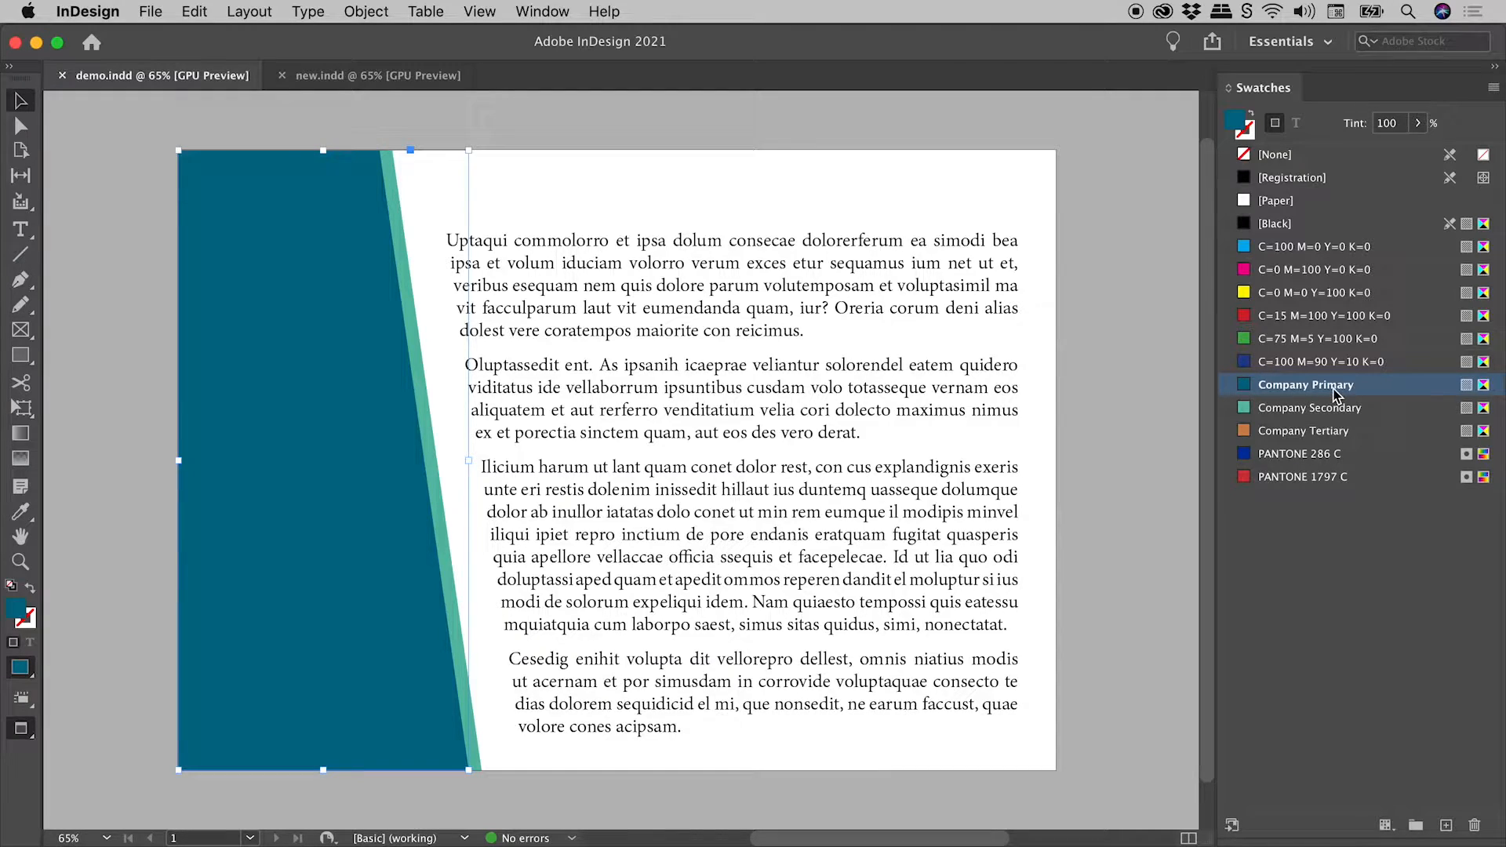
pyautogui.moveTo(1310, 407)
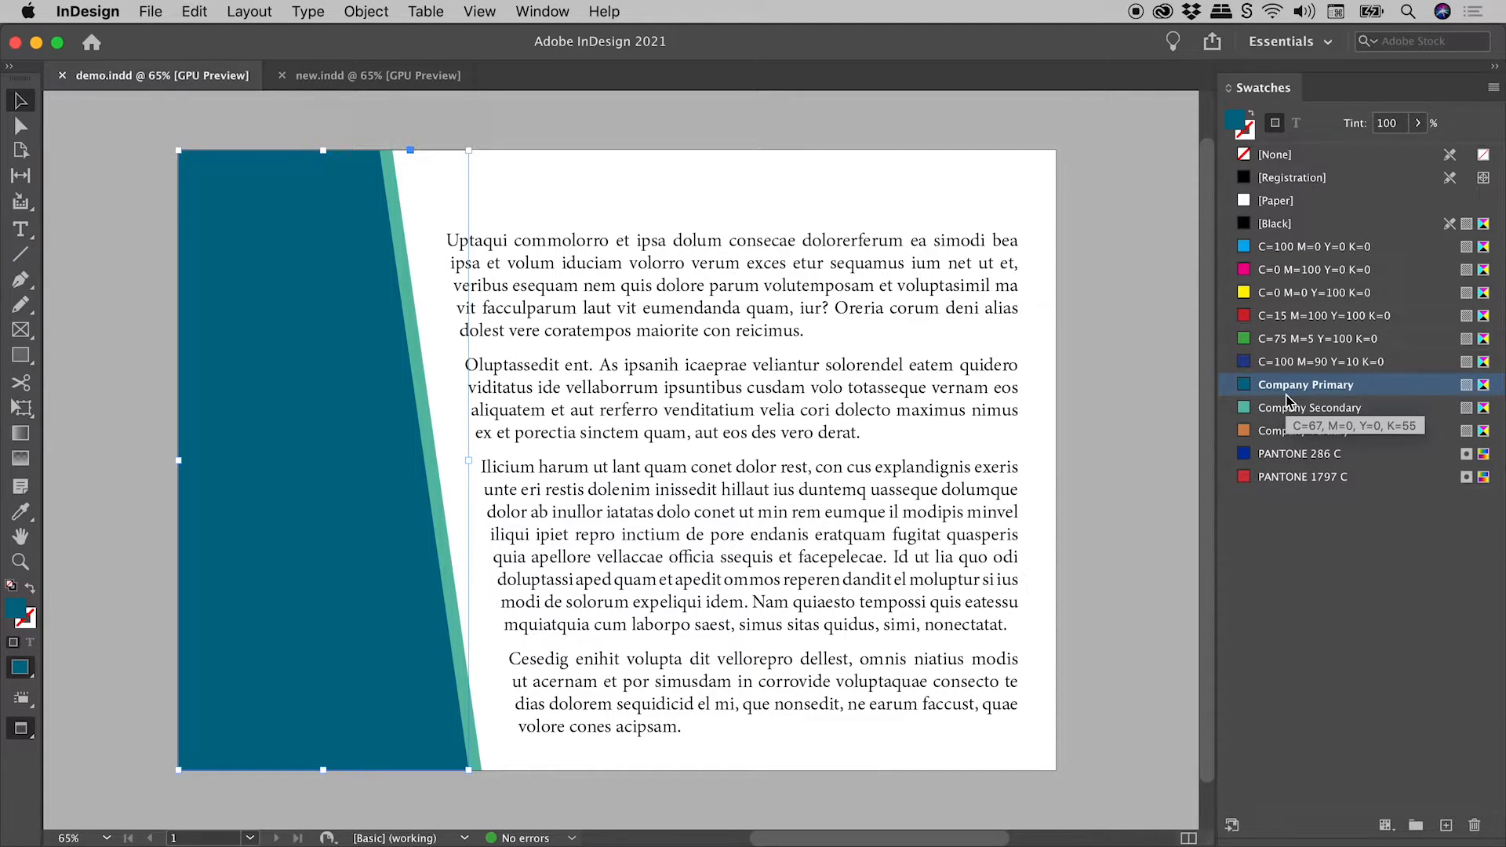
pyautogui.click(193, 11)
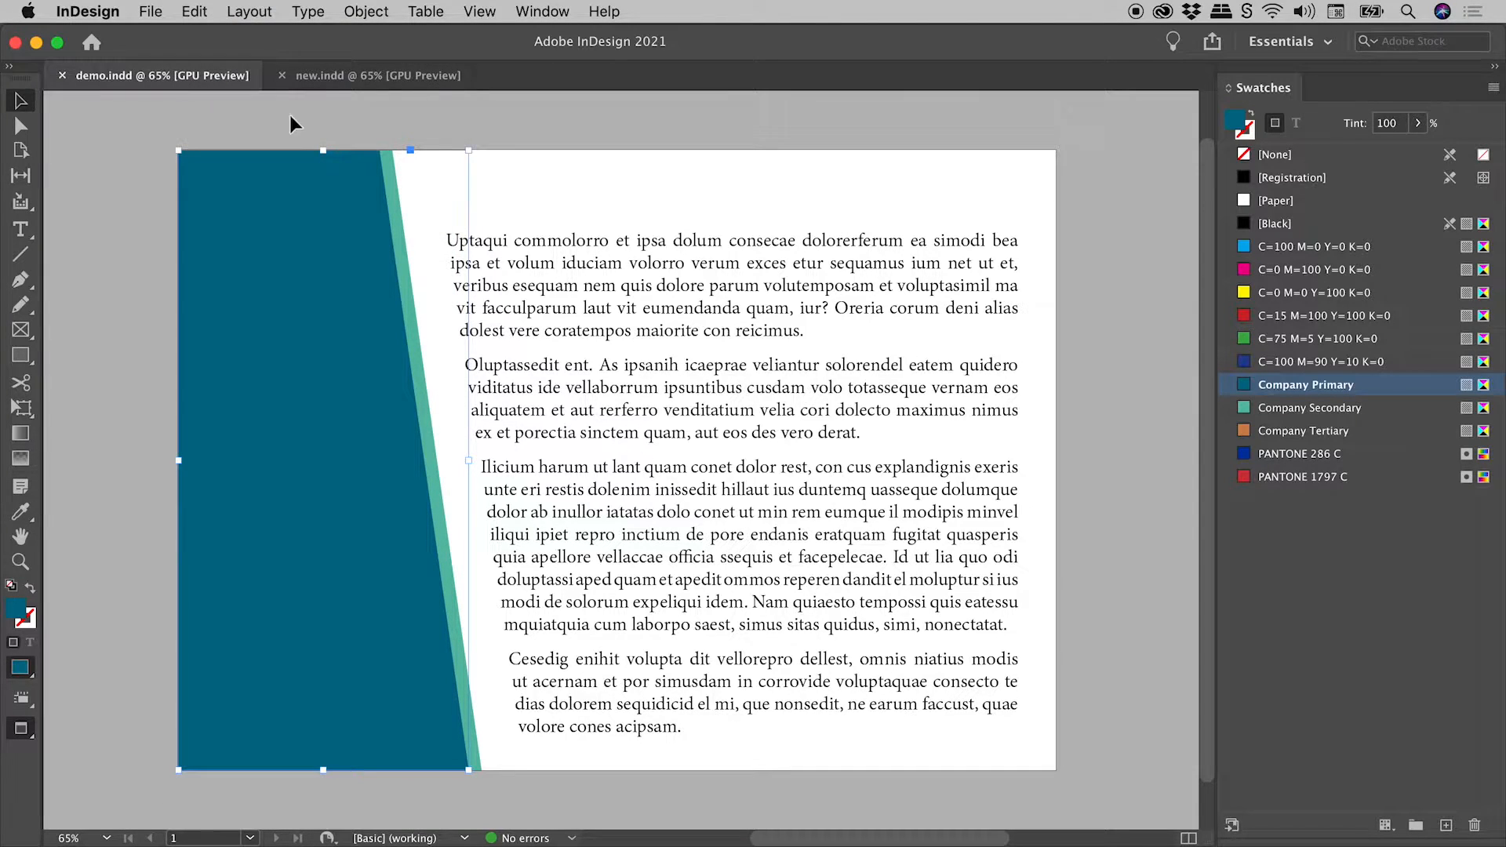
# Paste the teal shape in place in new.indd, adding the Company Primary swatch
pyautogui.click(377, 75)
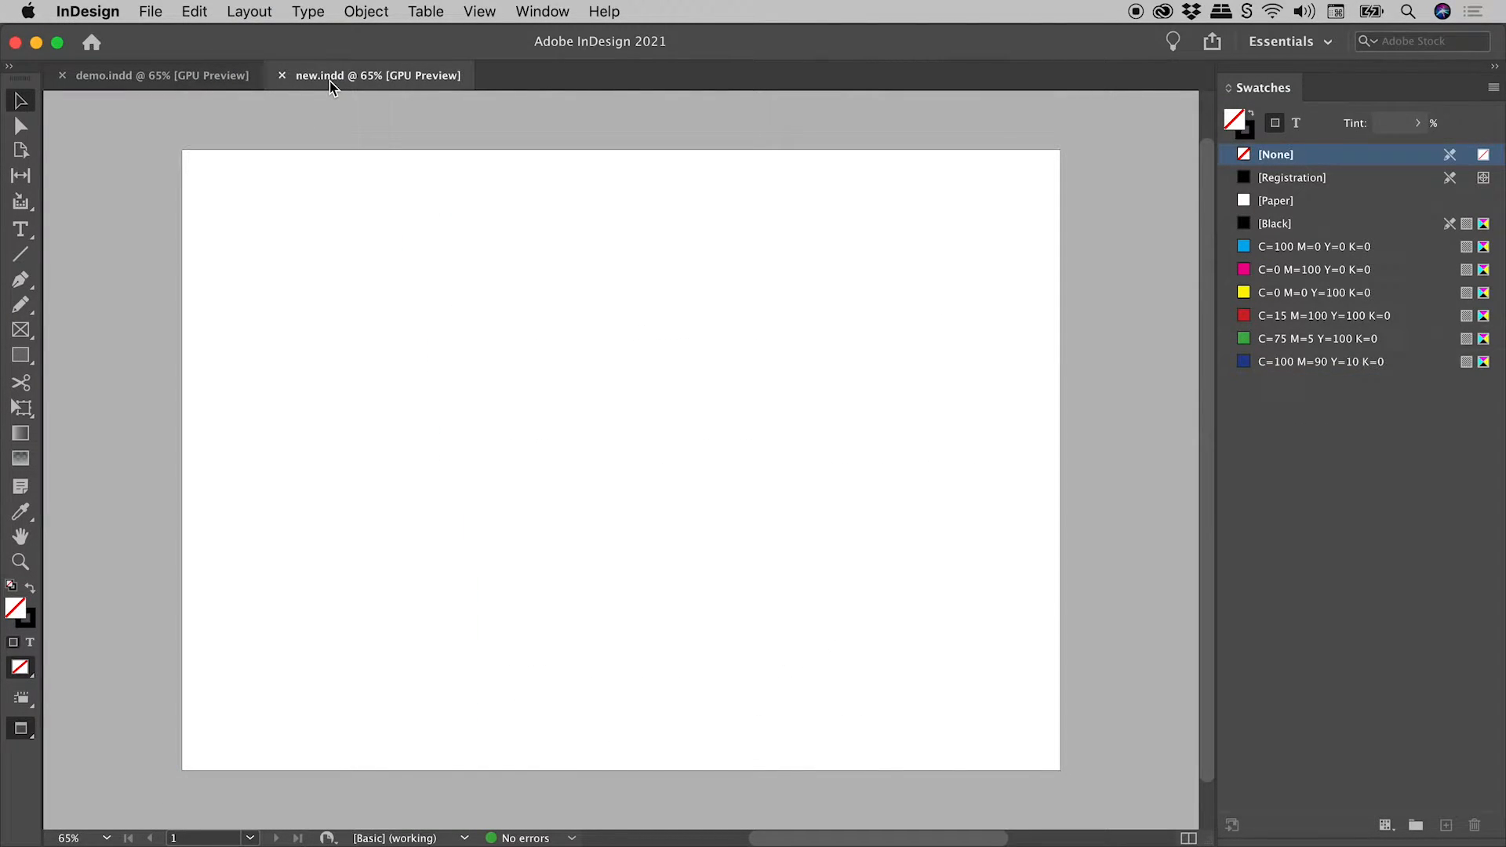
pyautogui.moveTo(1355, 254)
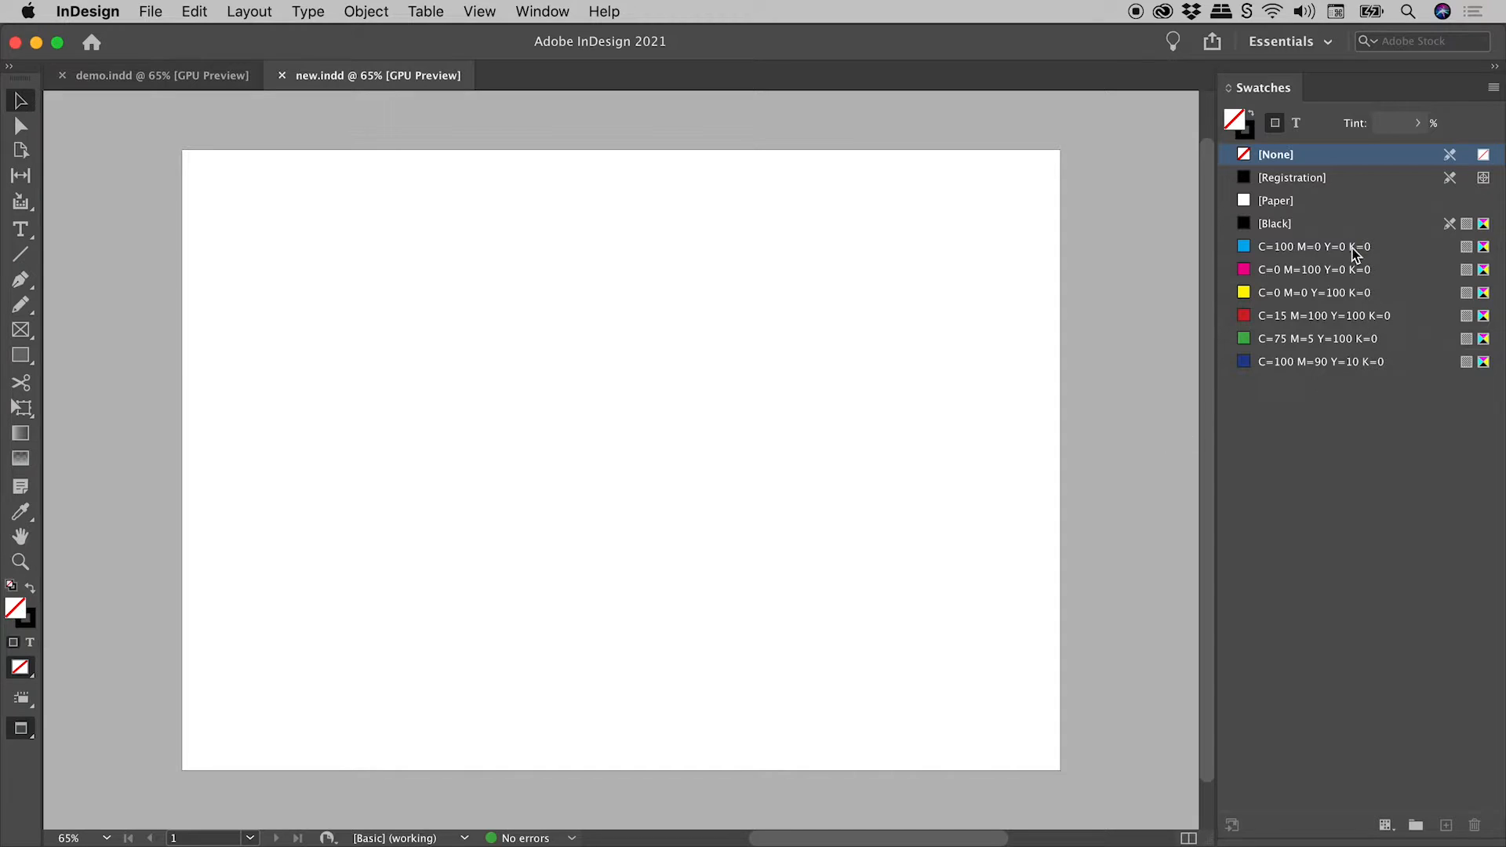
pyautogui.moveTo(1316, 389)
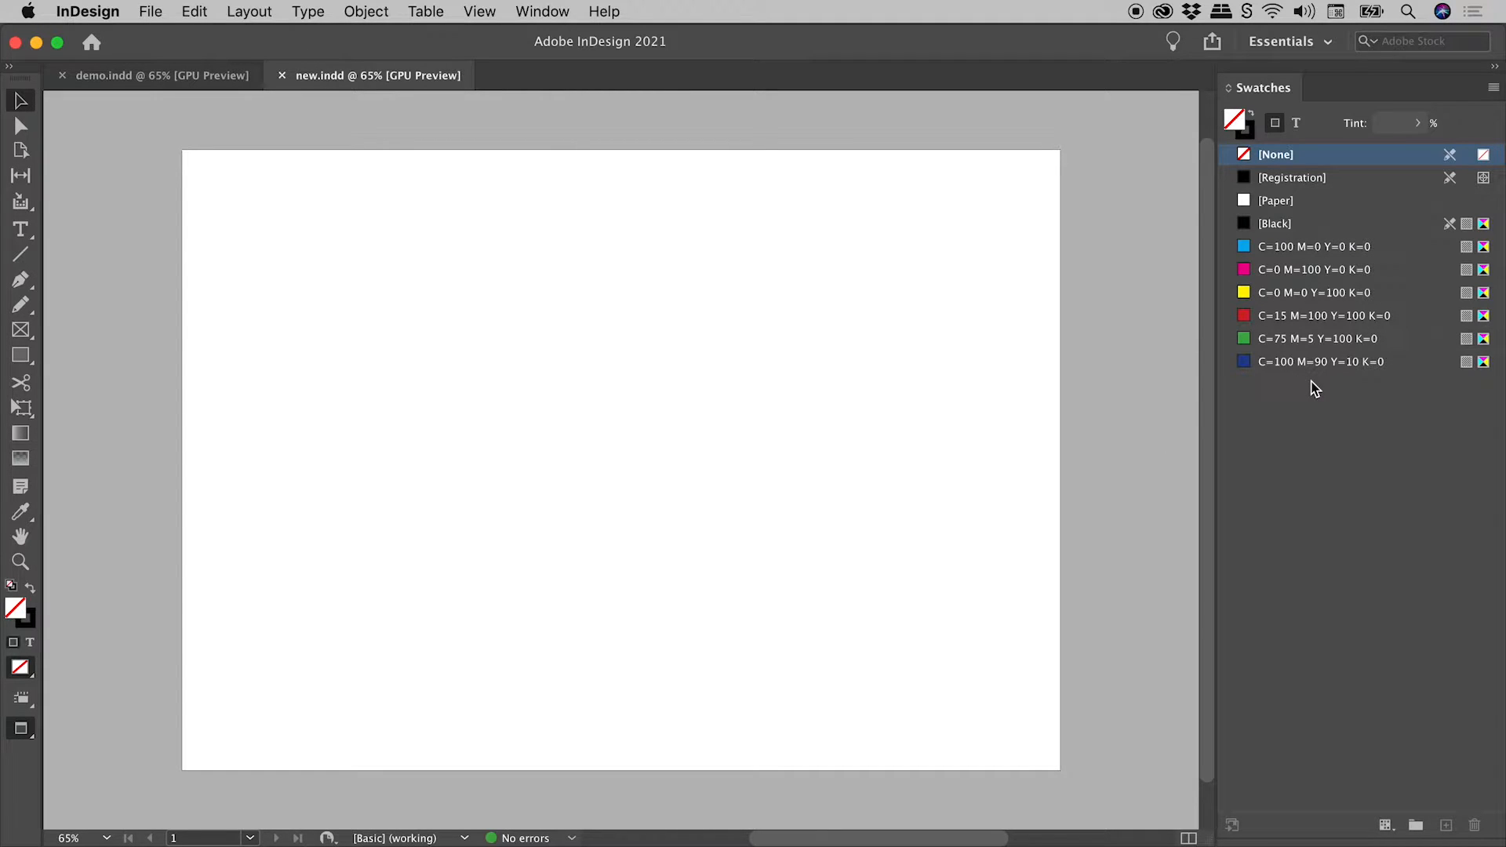
pyautogui.moveTo(194, 11)
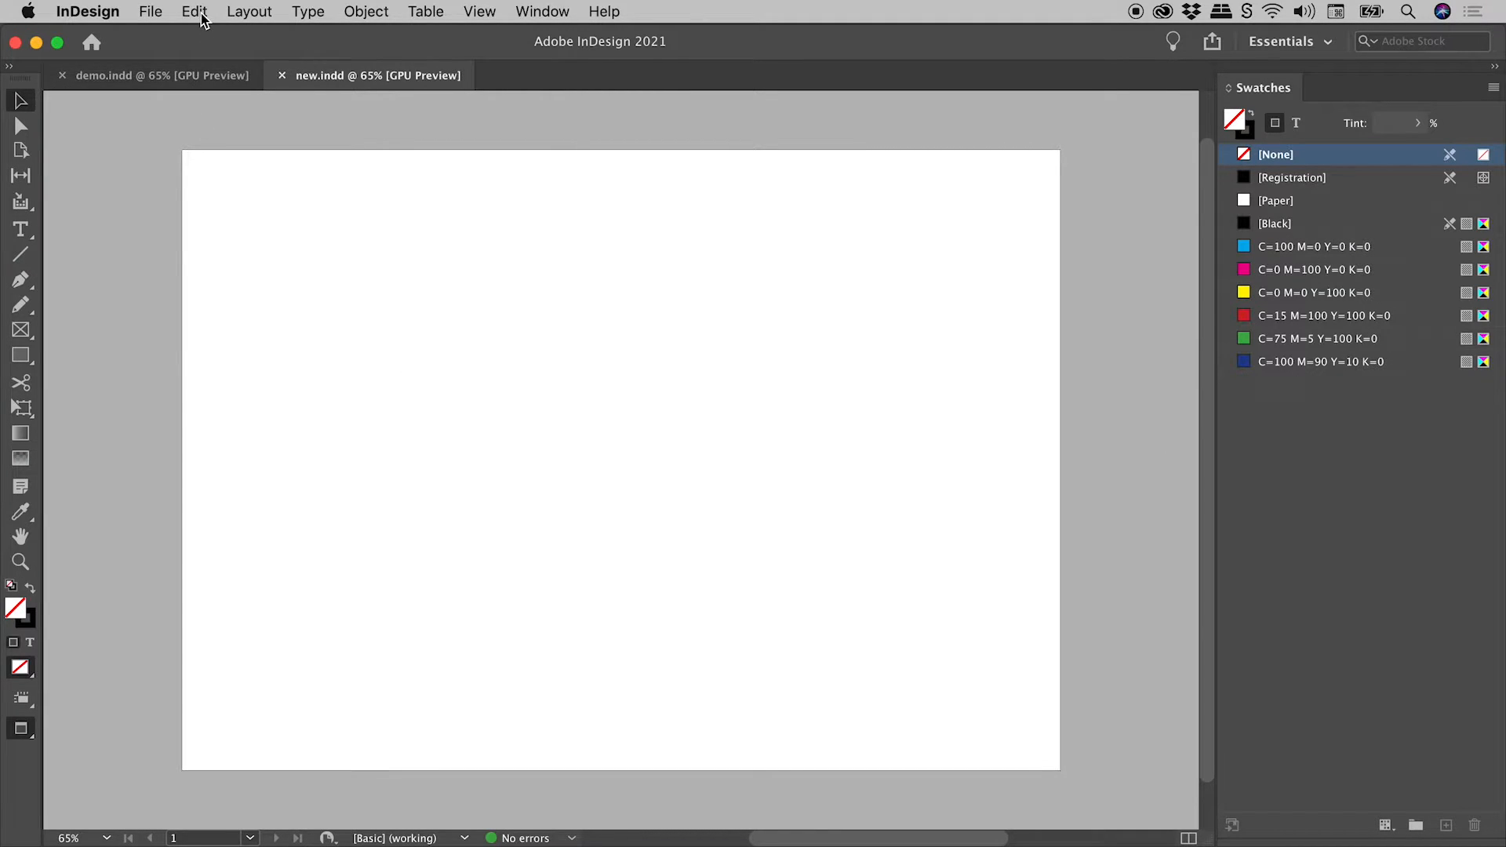
pyautogui.click(194, 10)
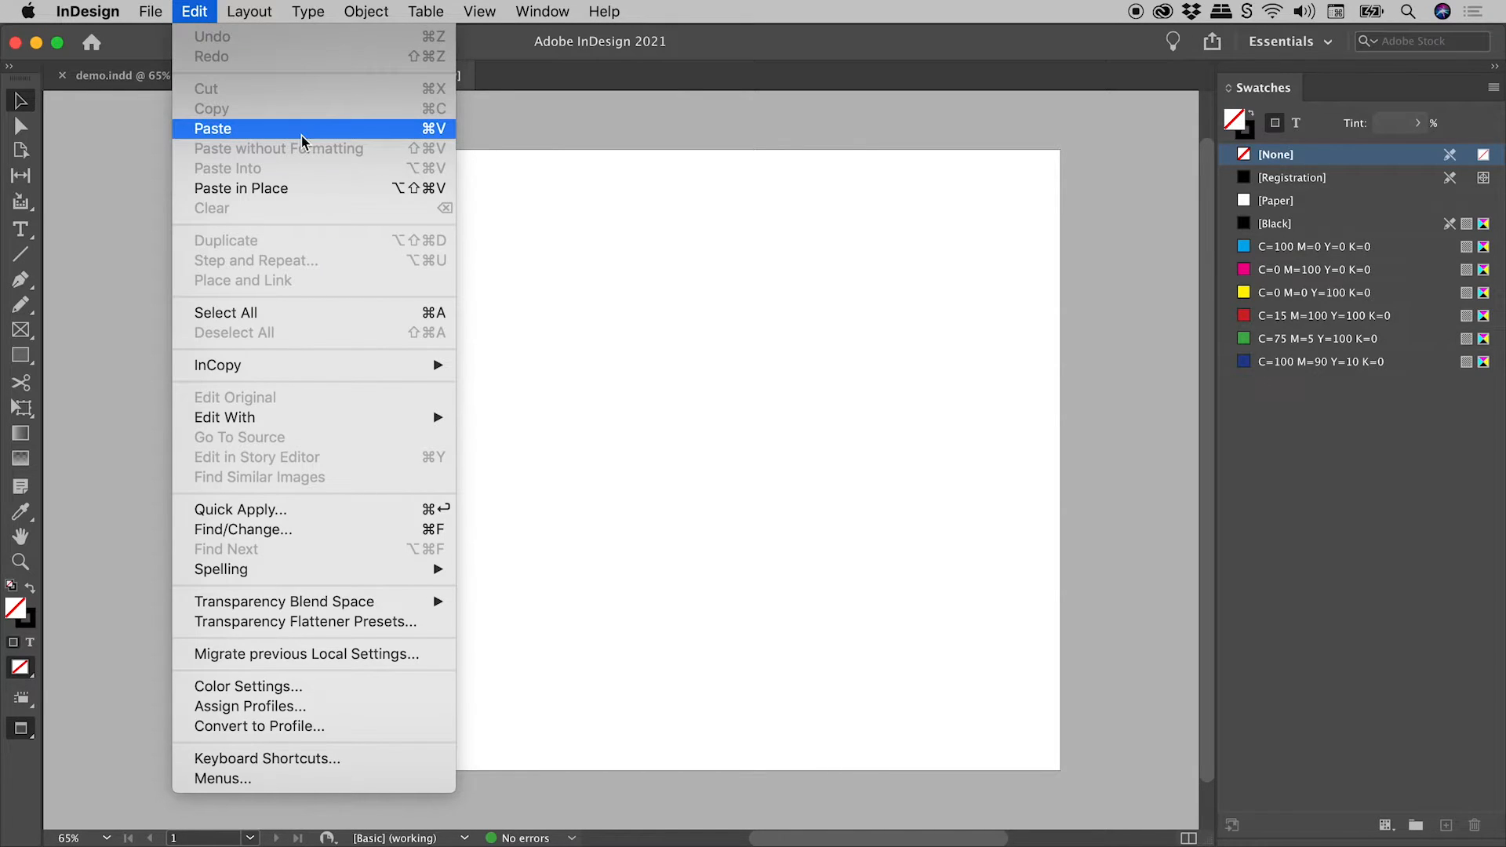
pyautogui.moveTo(327, 188)
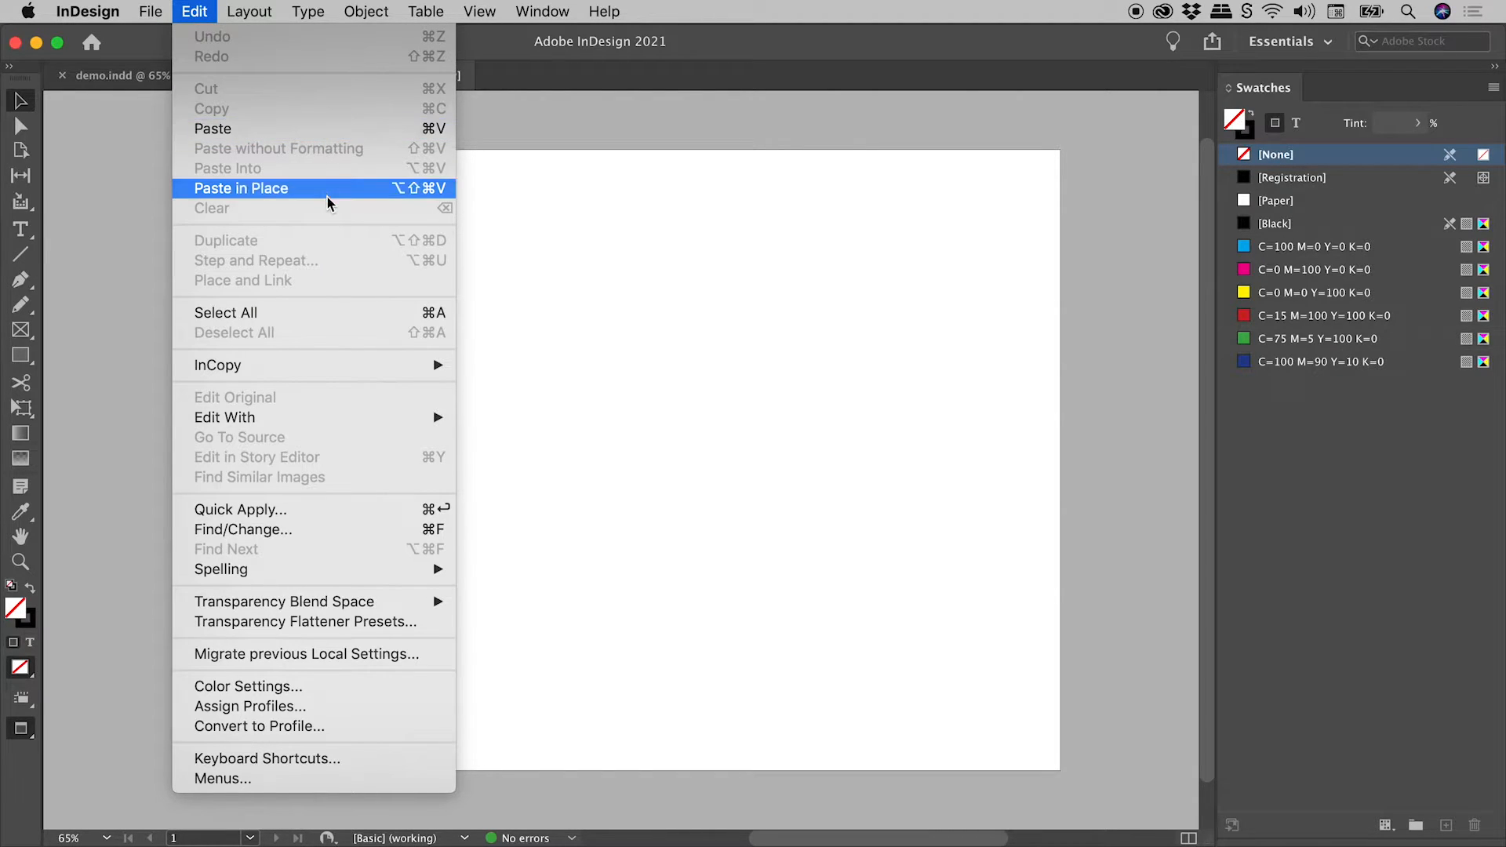
pyautogui.click(240, 188)
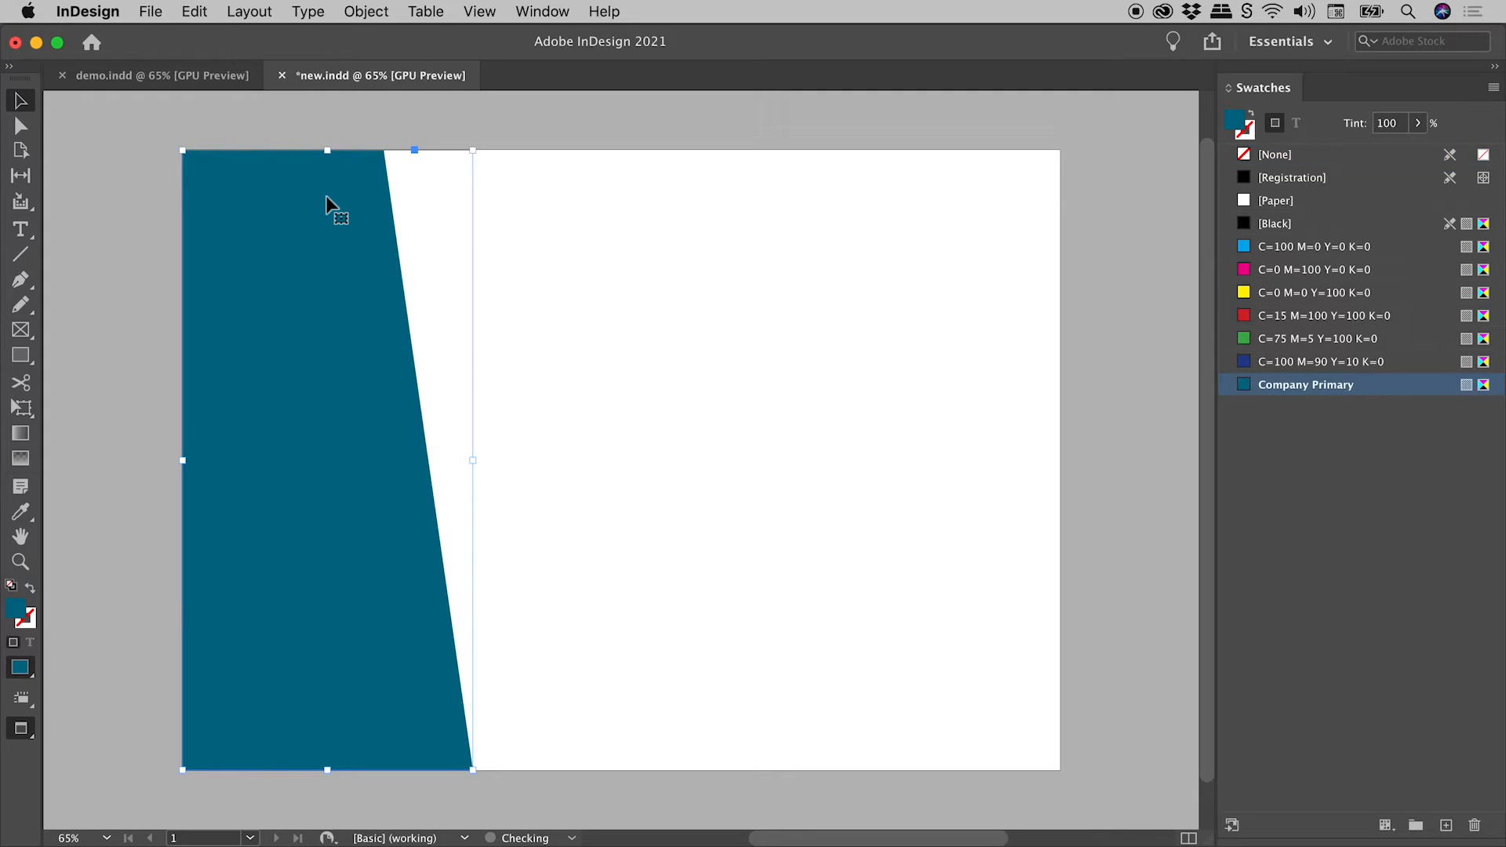
pyautogui.moveTo(367, 262)
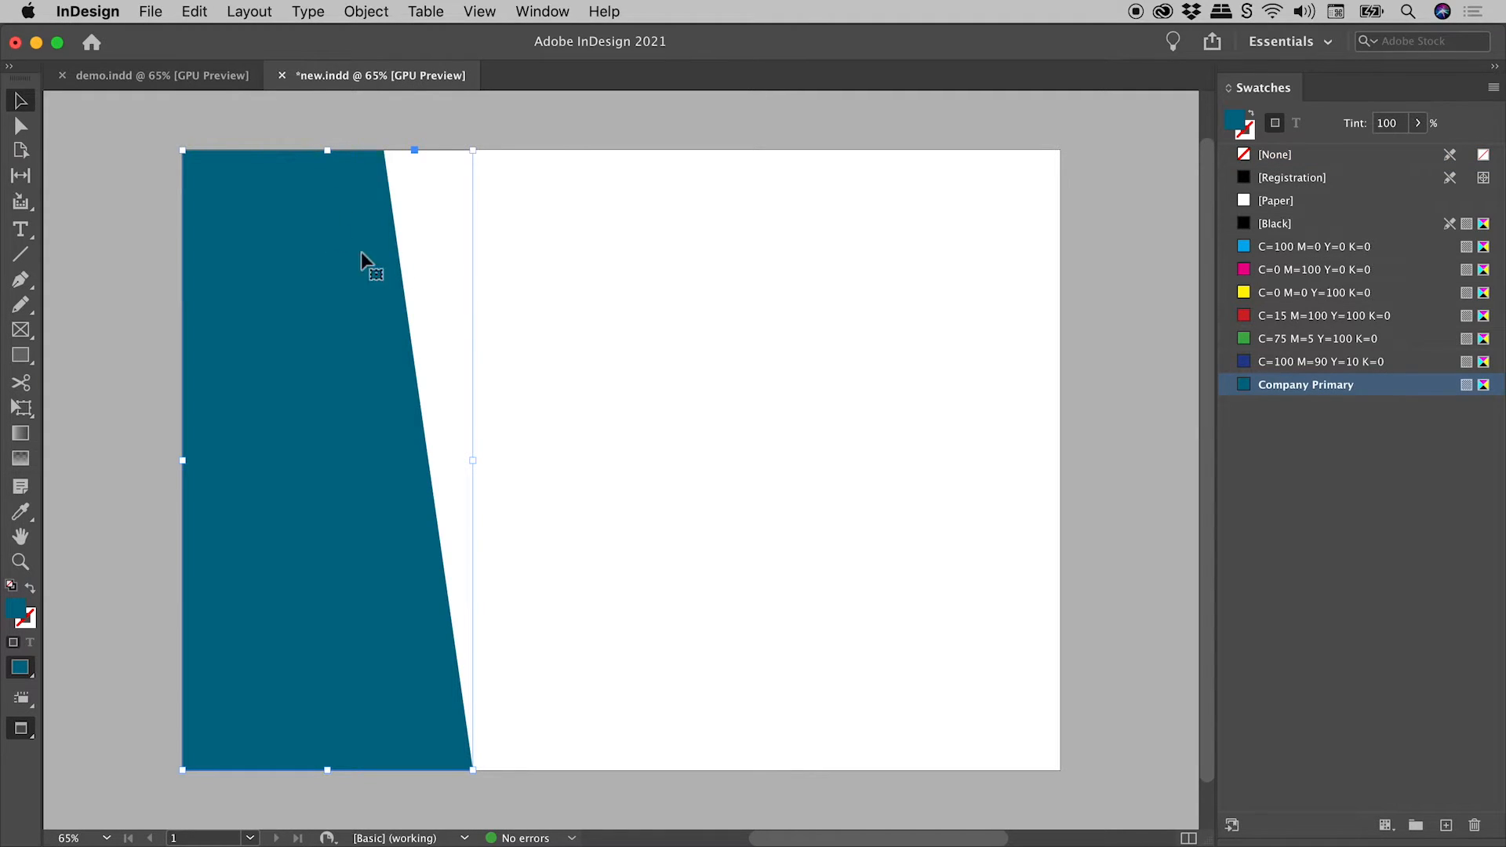
pyautogui.moveTo(1265, 415)
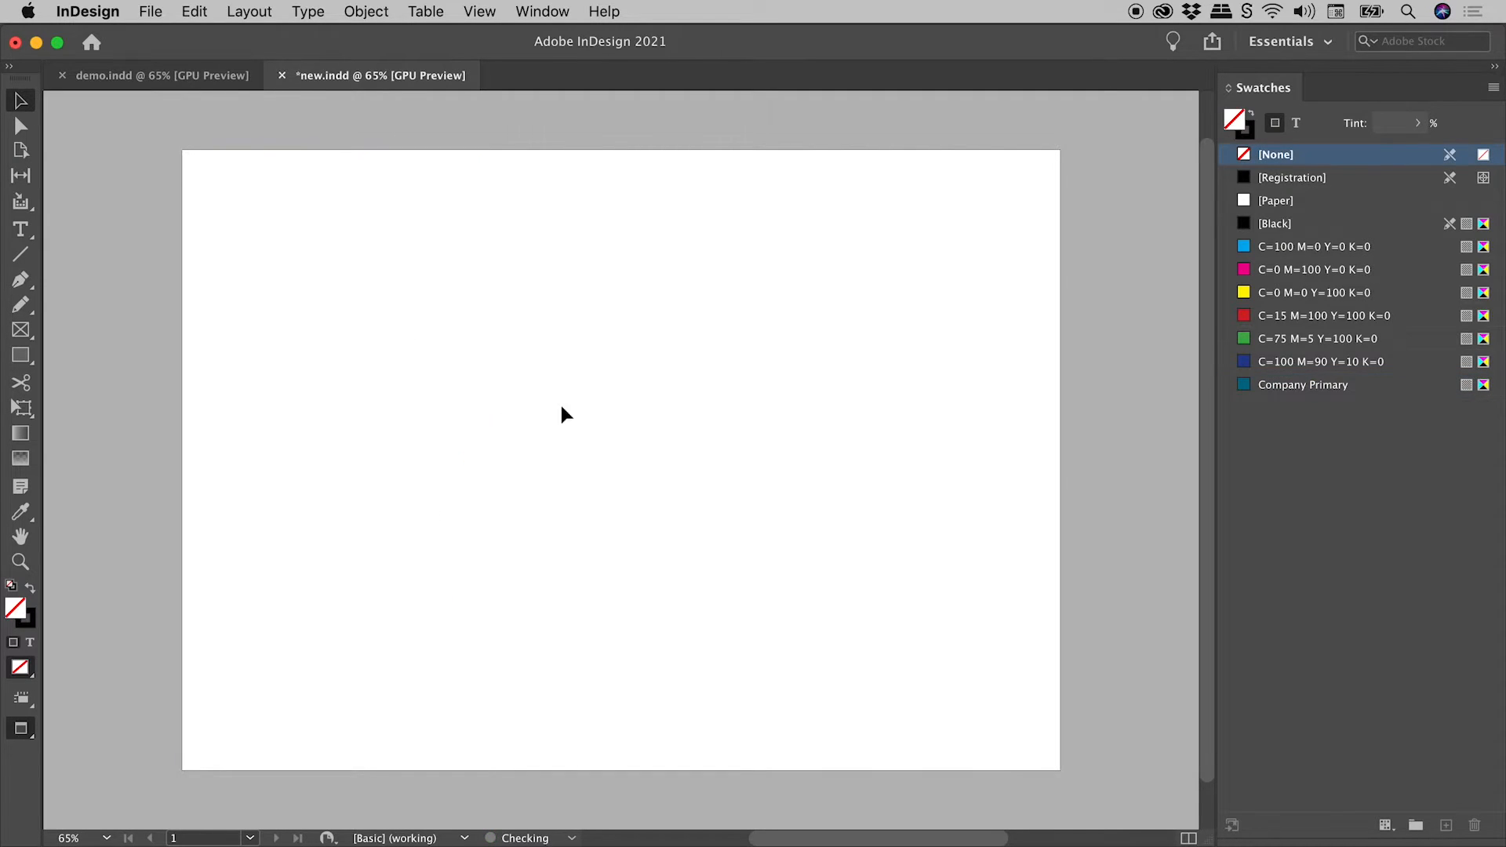
pyautogui.moveTo(1306, 415)
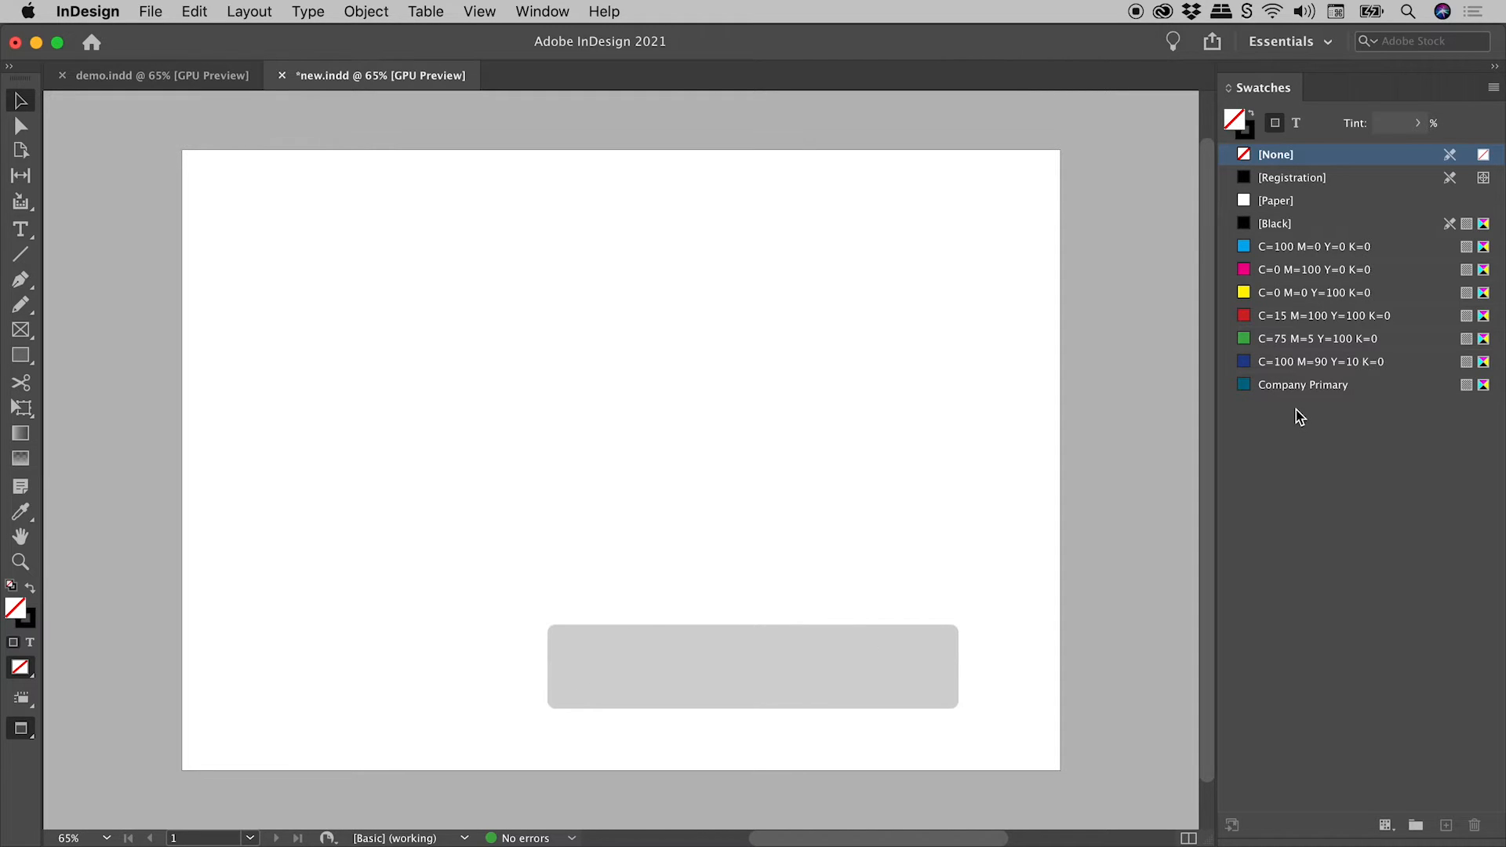
# Delete the pasted teal shape from new.indd and open the Swatches panel menu
pyautogui.write('THANK YOU')
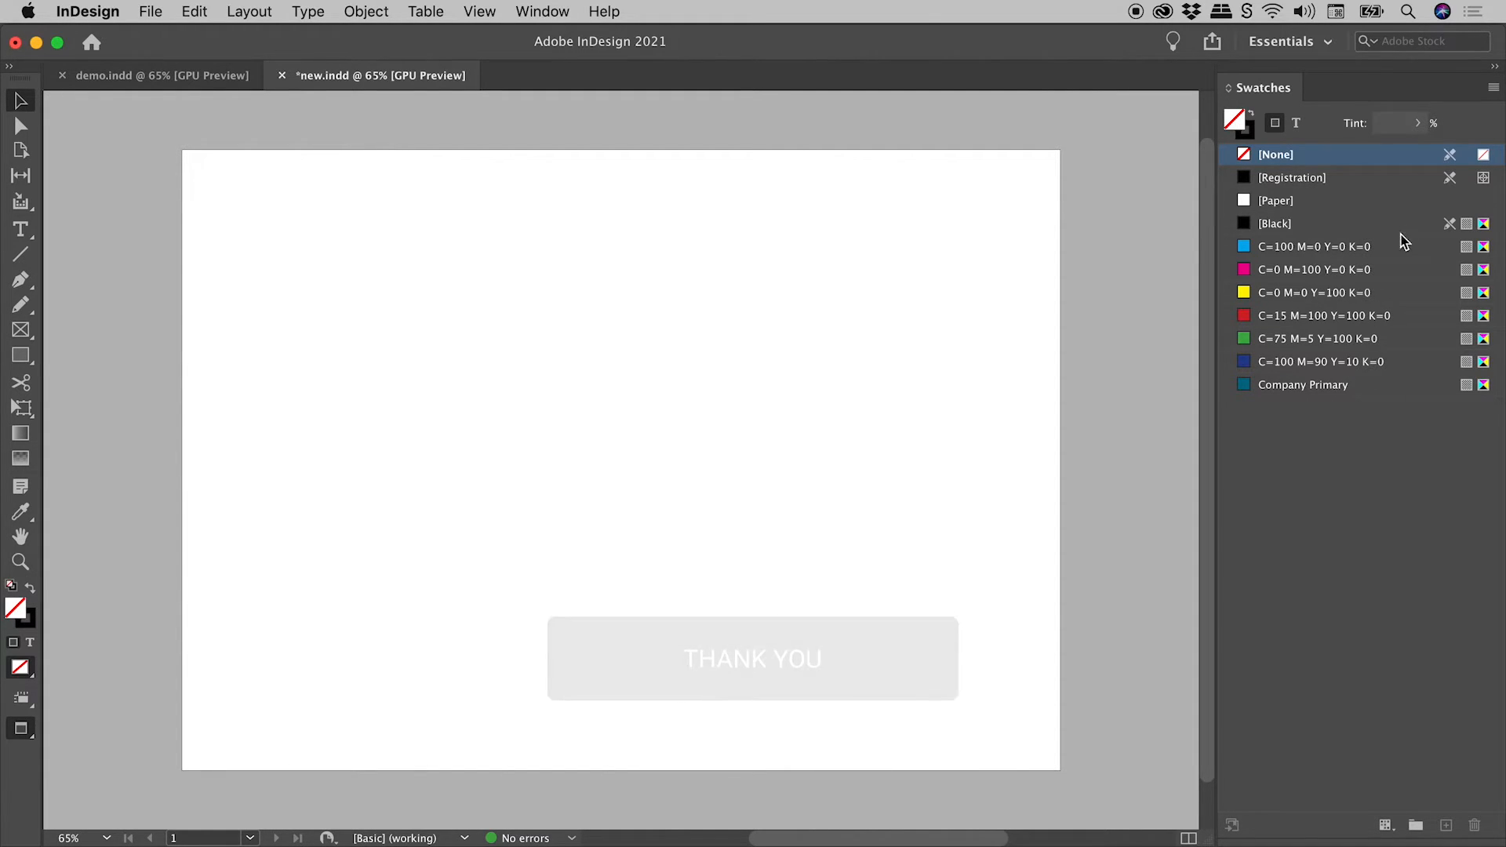
pyautogui.click(1491, 87)
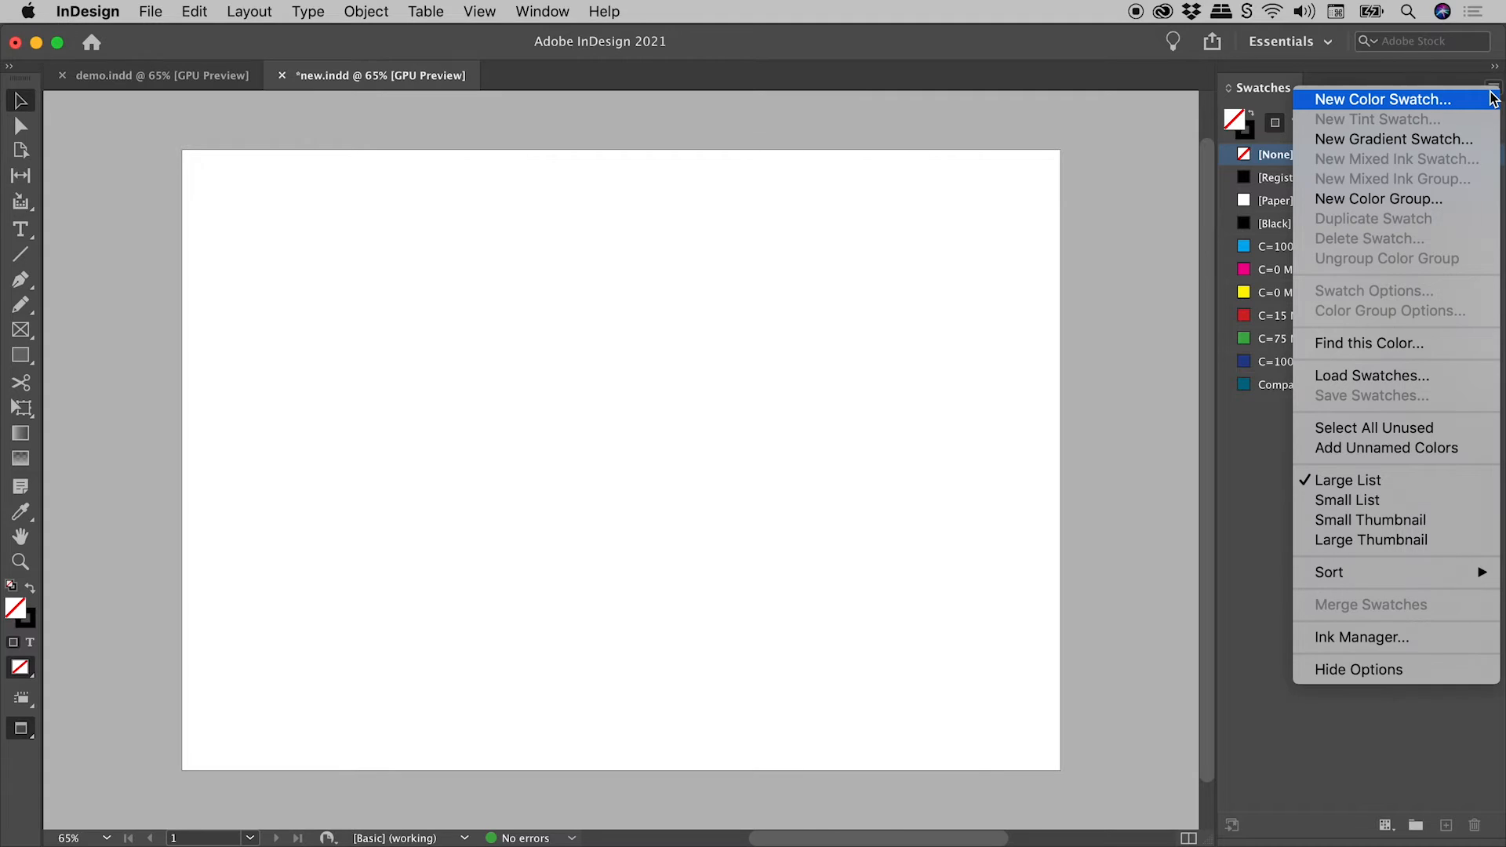
pyautogui.moveTo(1458, 333)
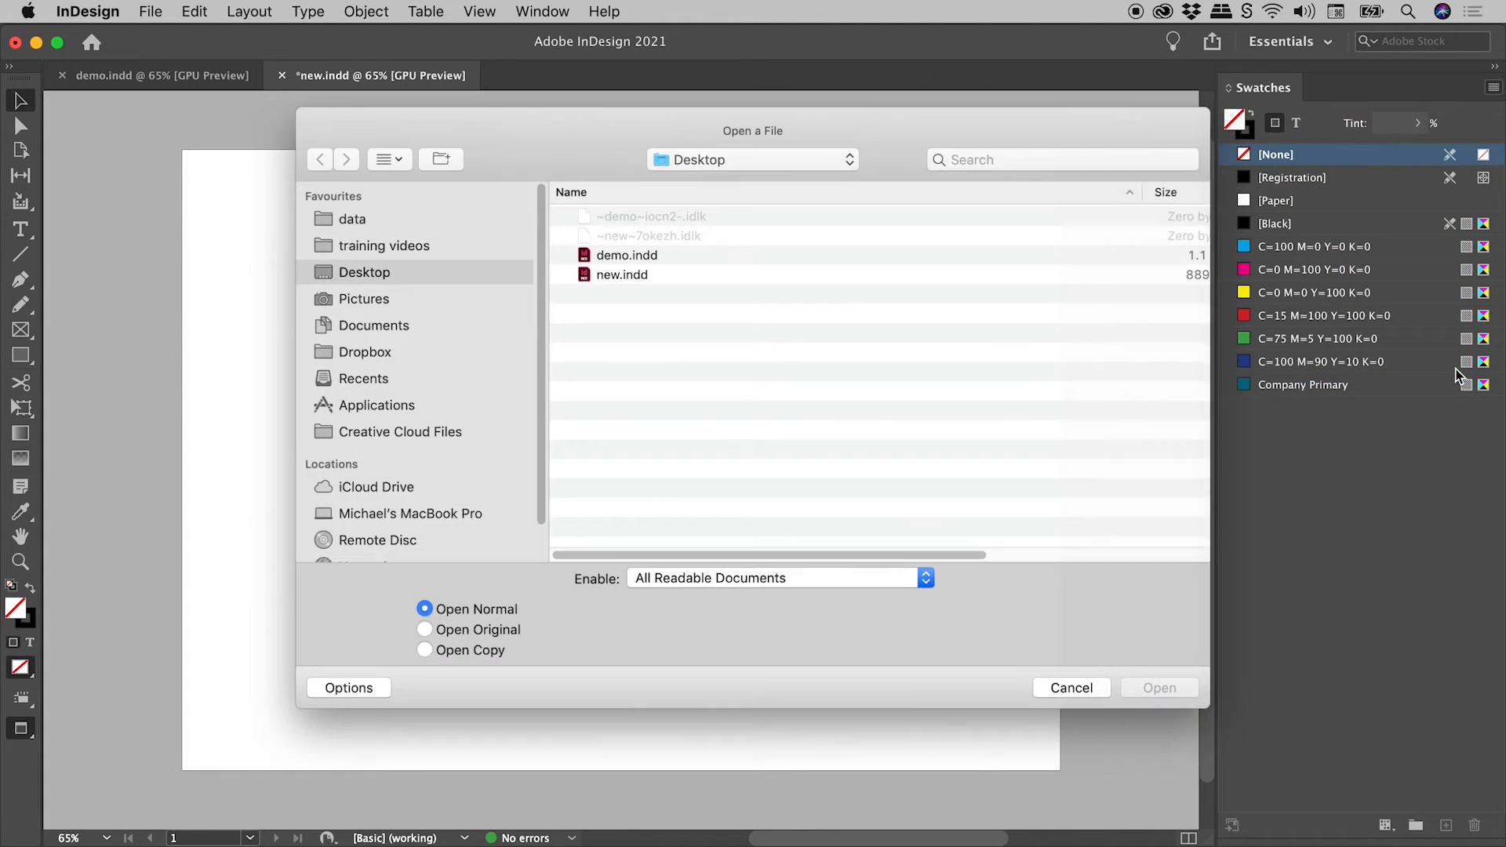
# Load demo.indd's swatches, adding PANTONE 1797 C, PANTONE 286 C, Company Secondary and Tertiary
pyautogui.click(626, 254)
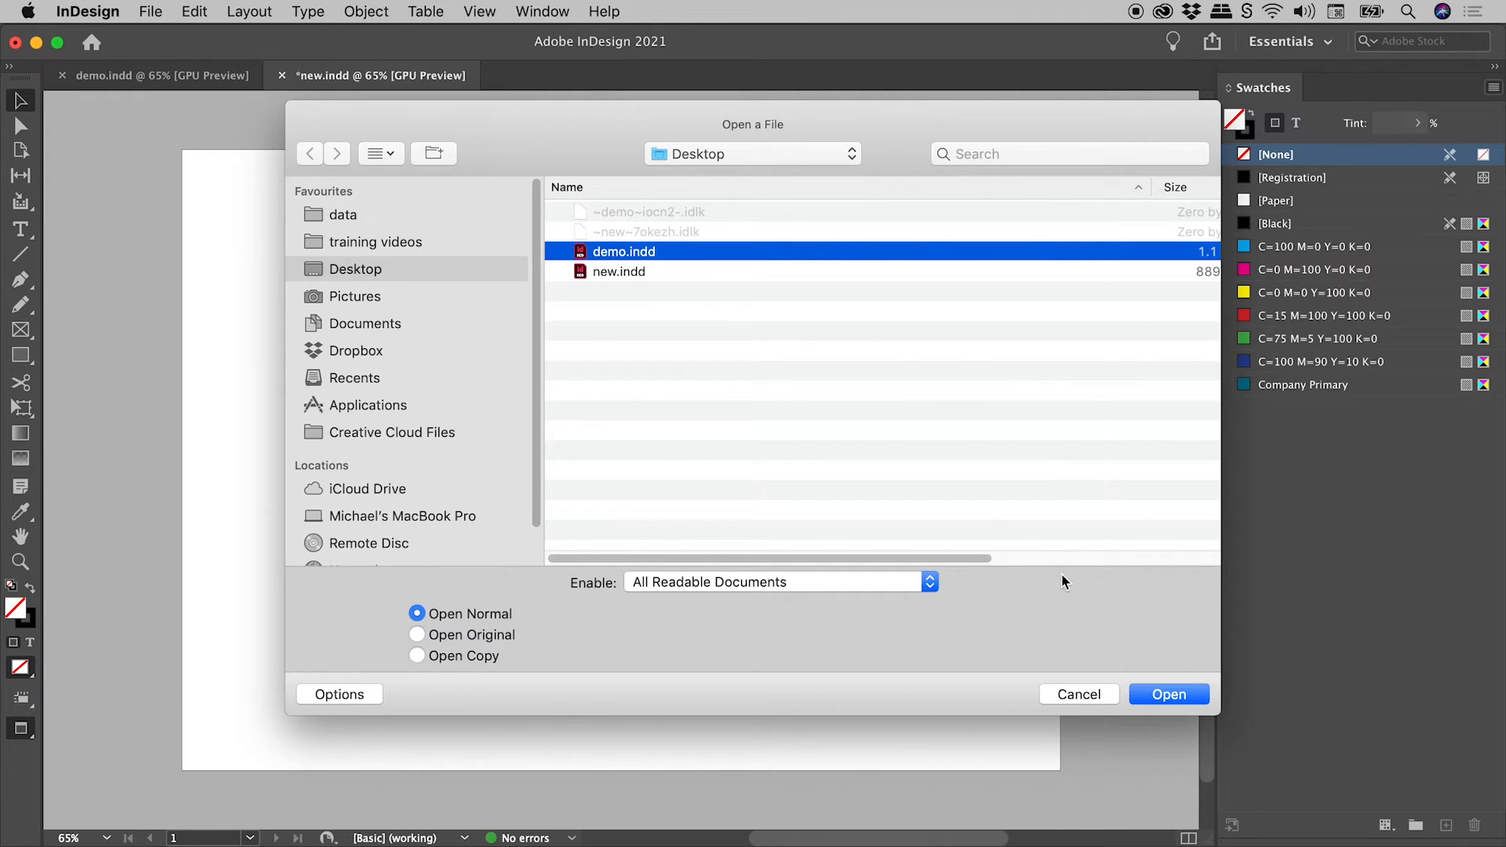
pyautogui.click(1168, 694)
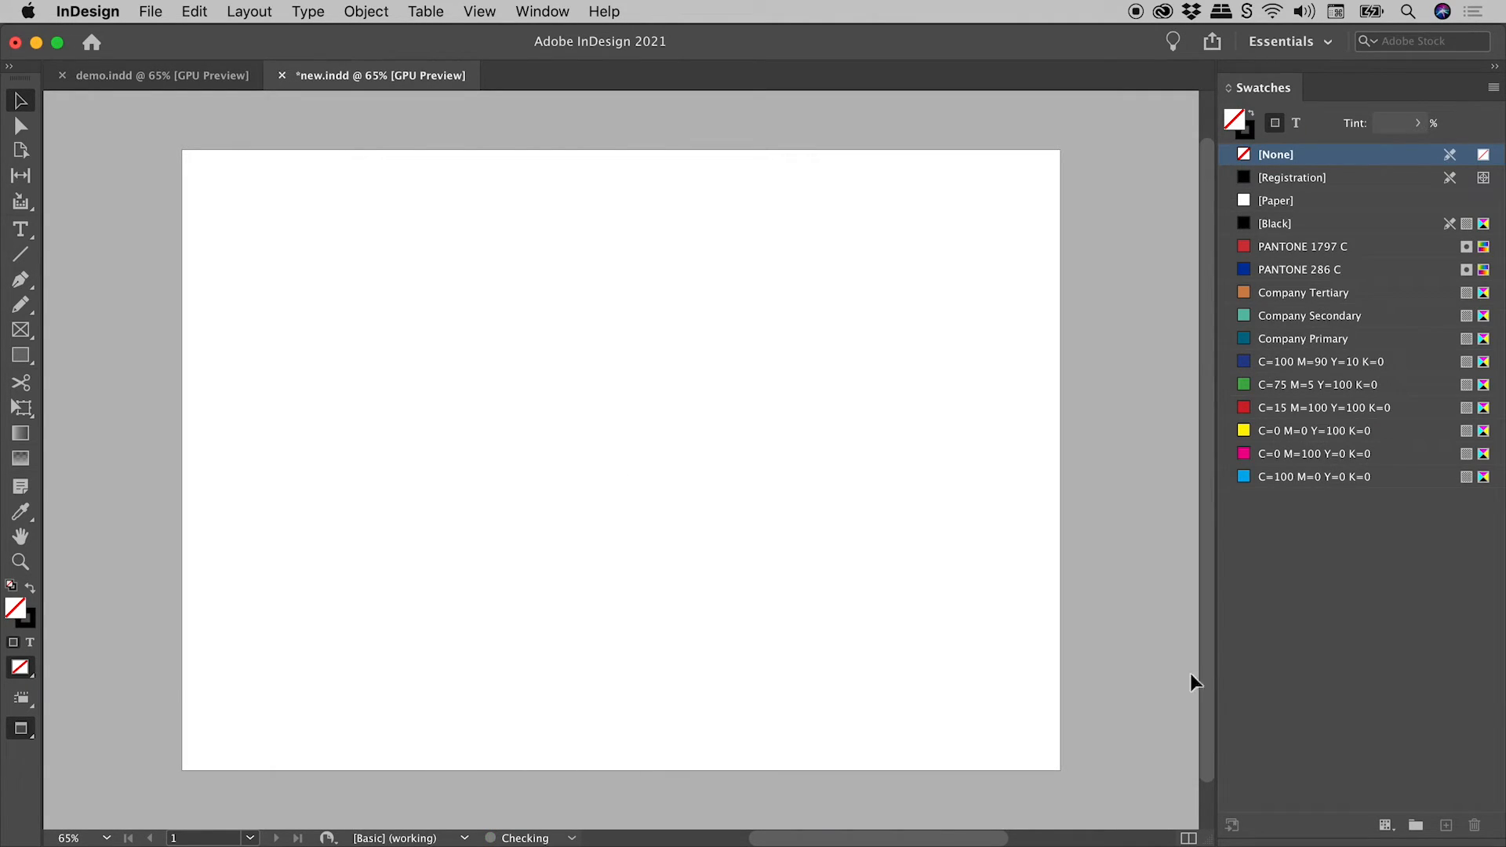
pyautogui.moveTo(1371, 565)
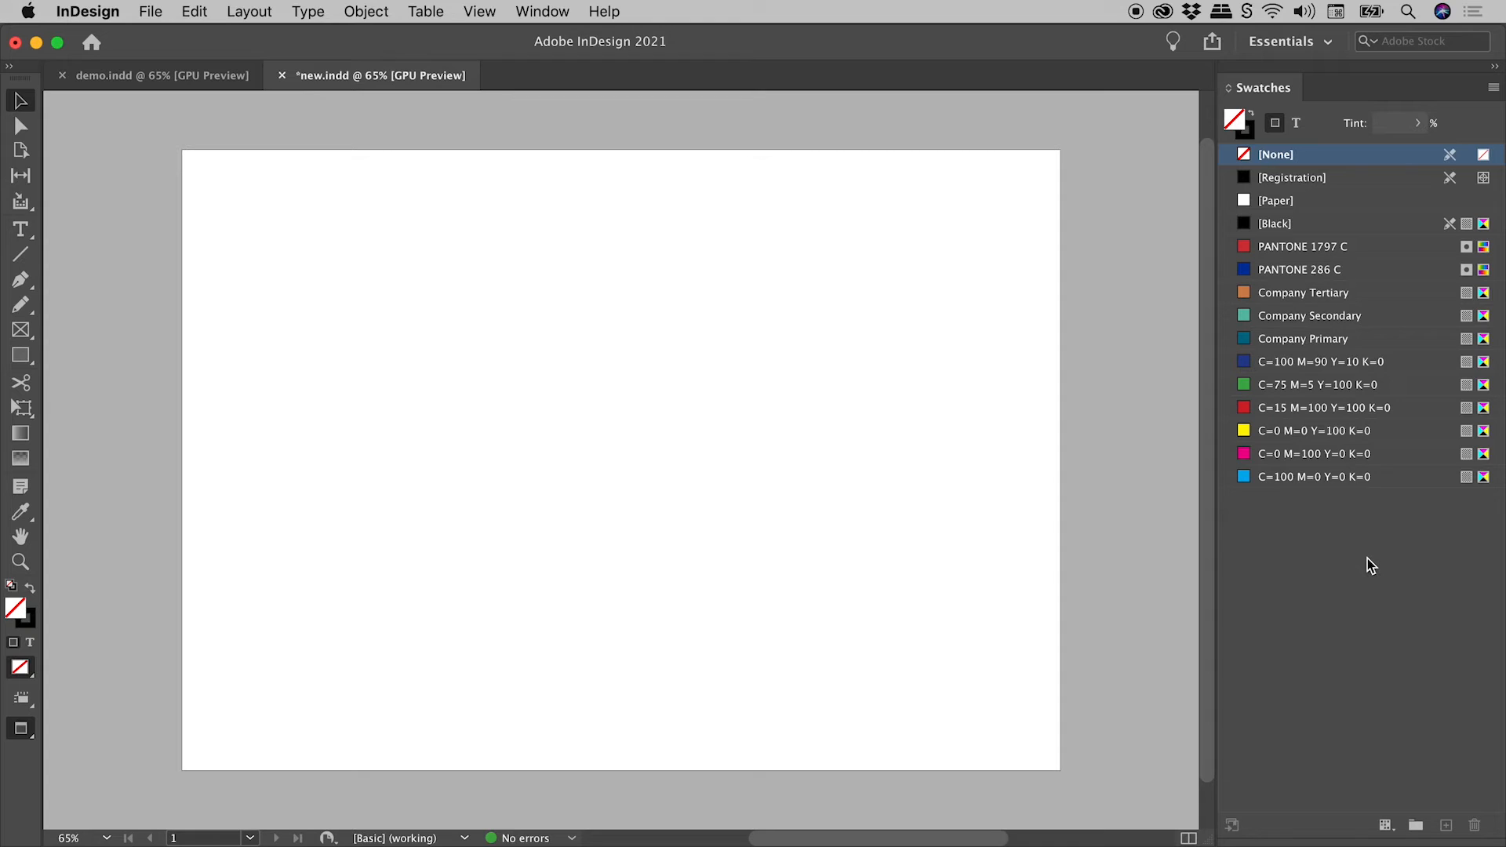